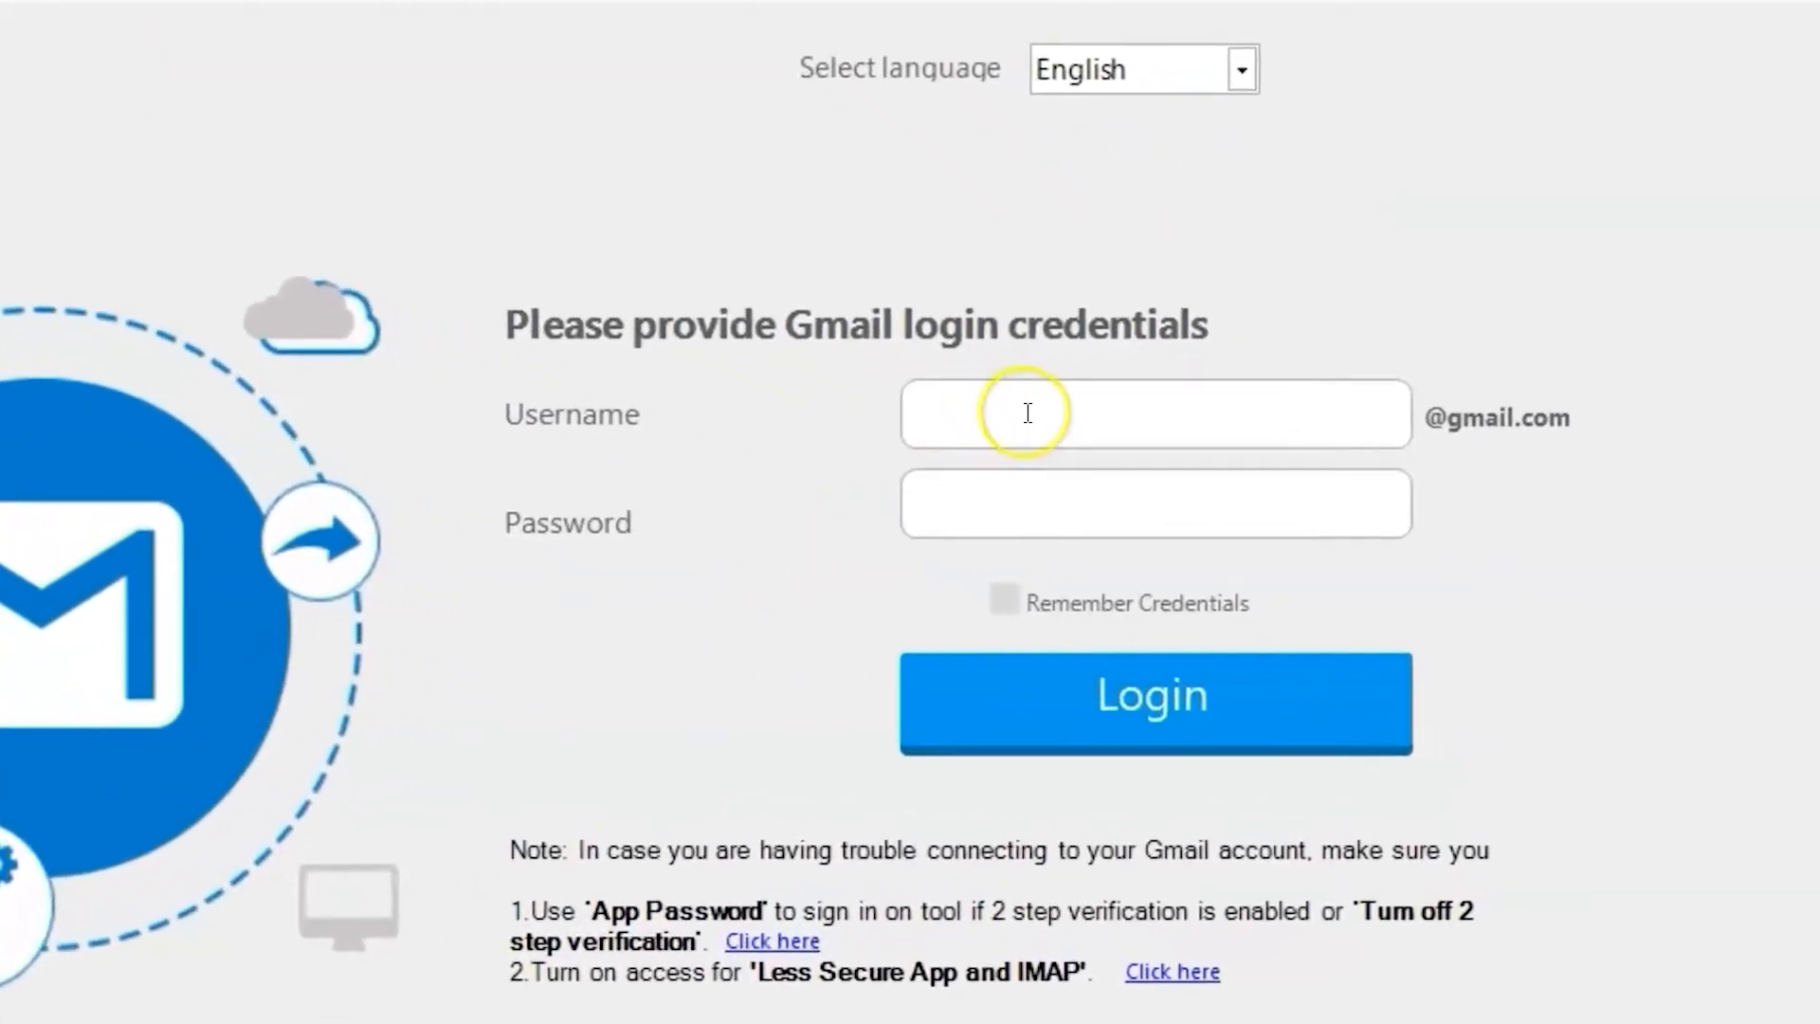
# - Enter the Gmail account username on the login form
pyautogui.write('username')
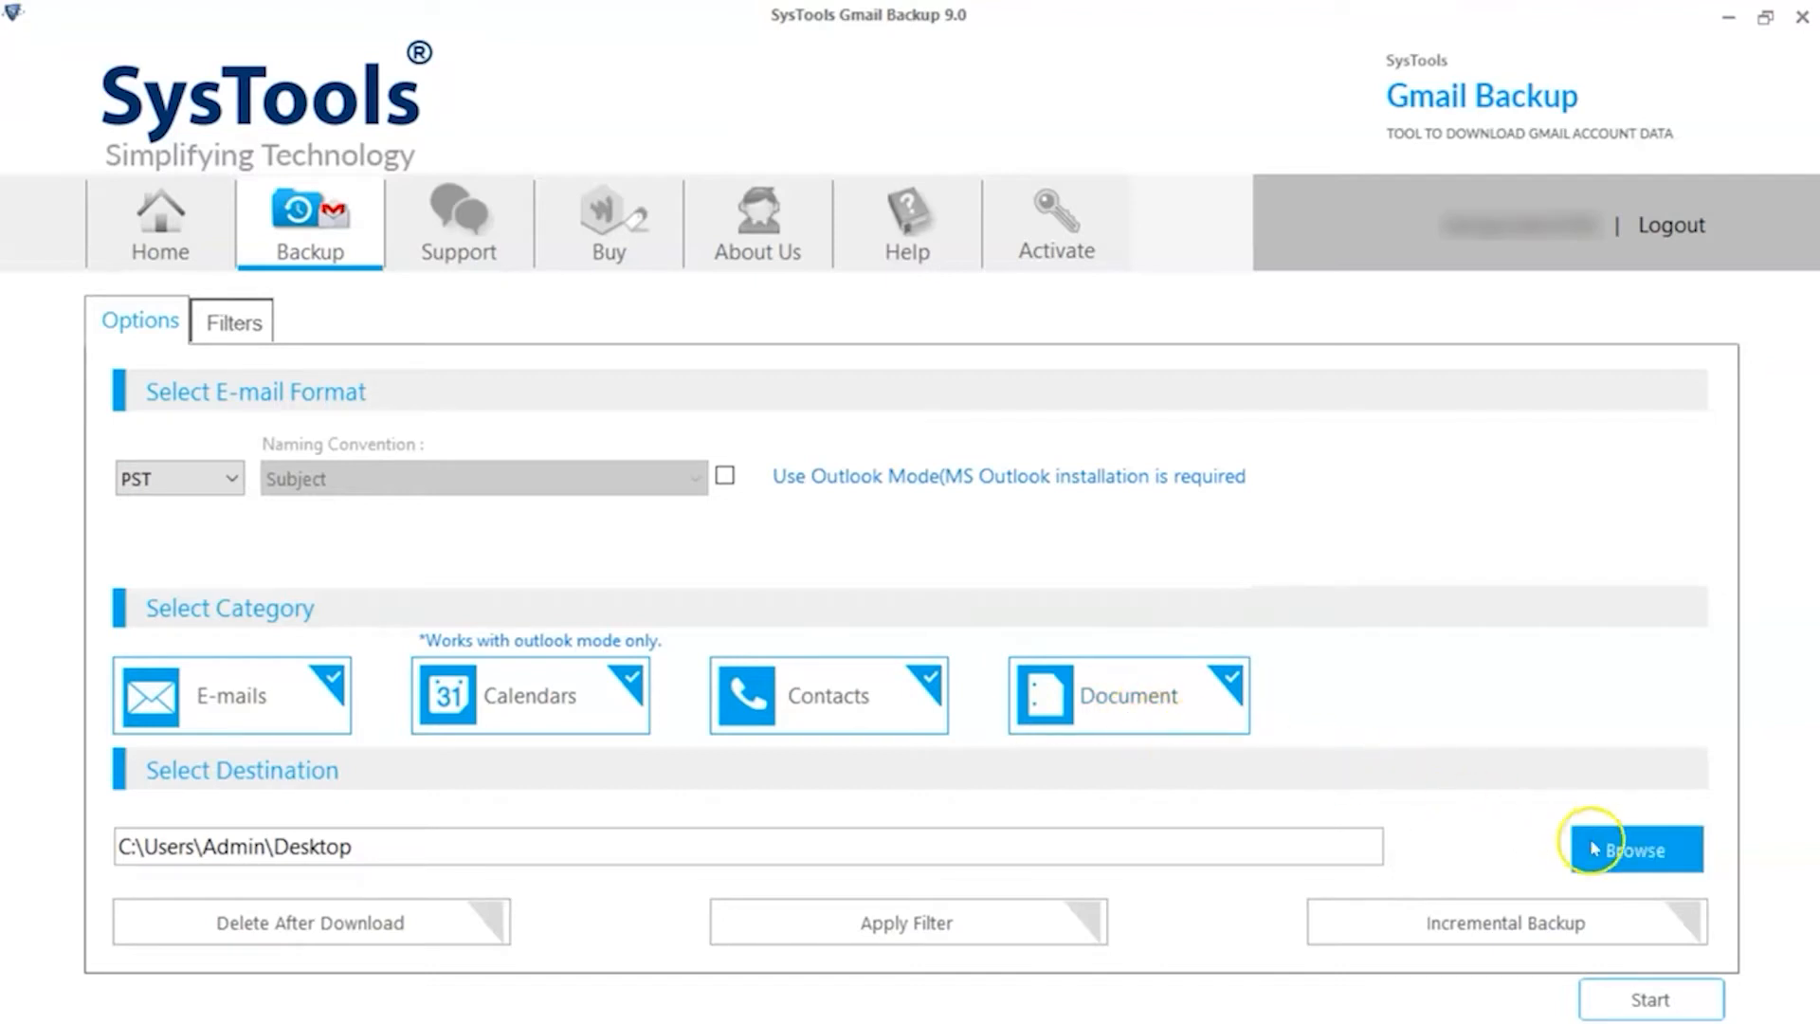
# - Create a Desktop folder named 'Google Account Backup Complete' as the backup destination
pyautogui.click(1633, 850)
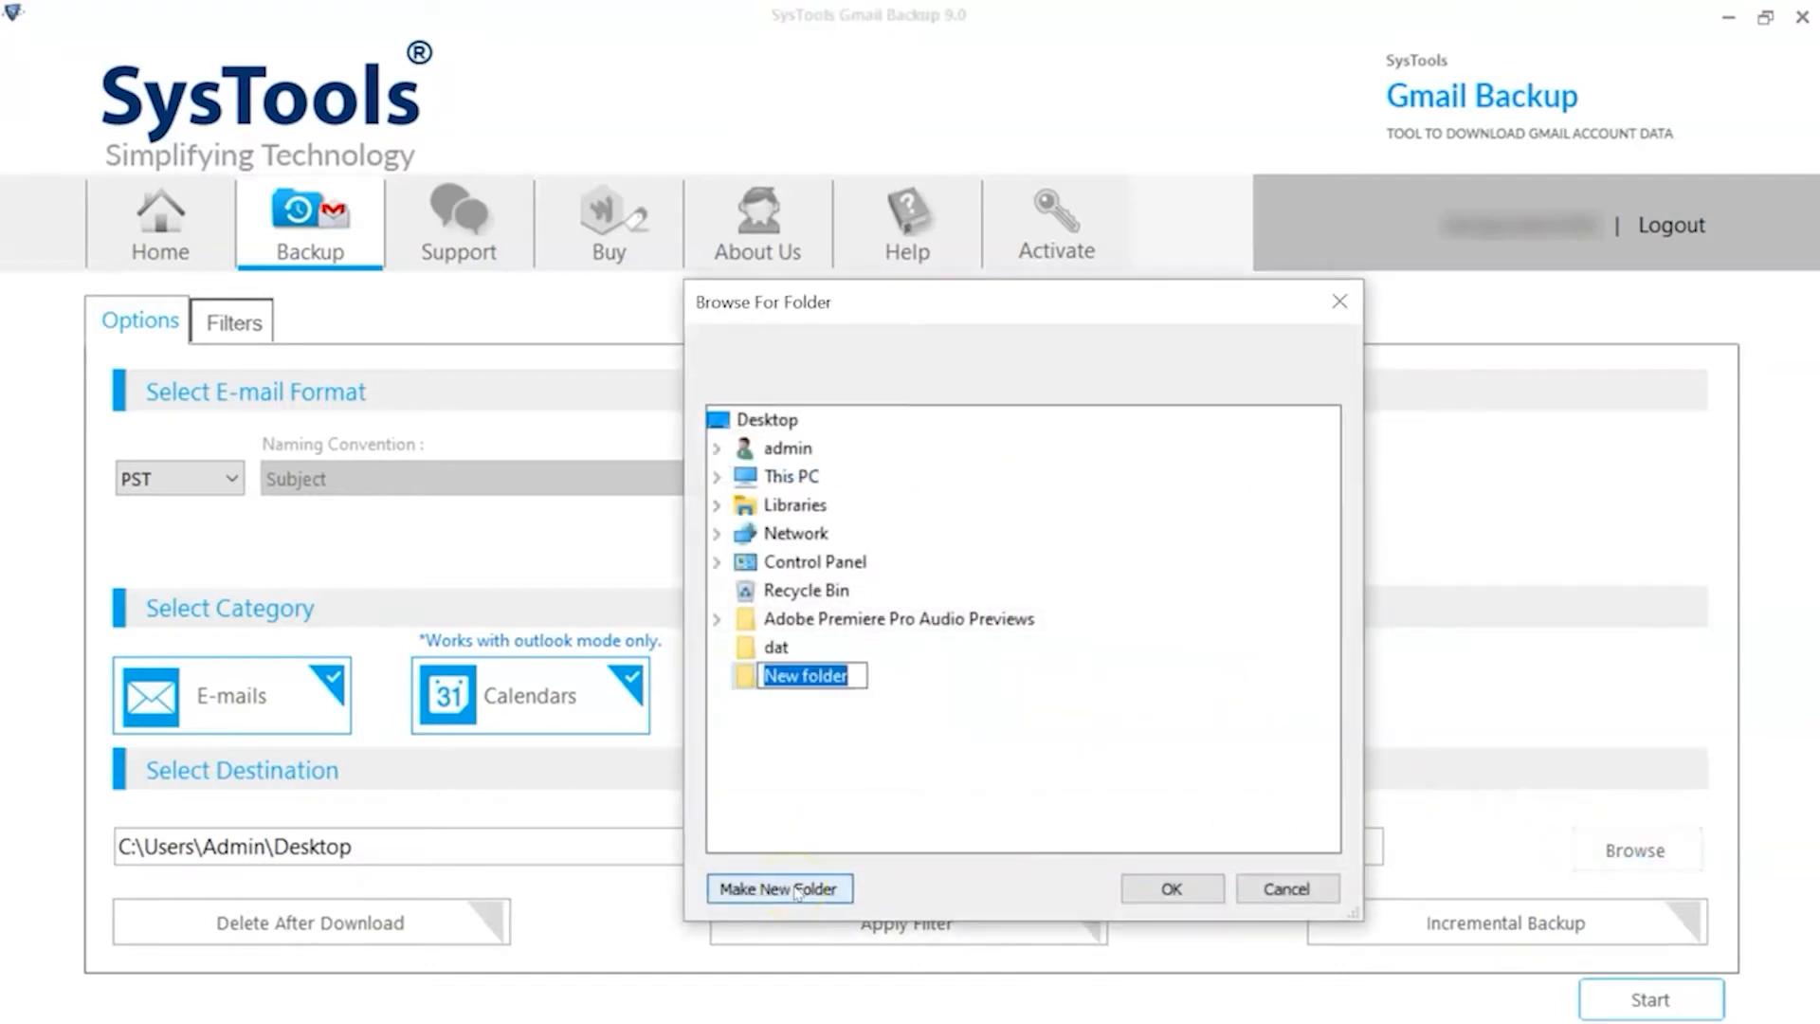
pyautogui.write('Google Account Backup Complete')
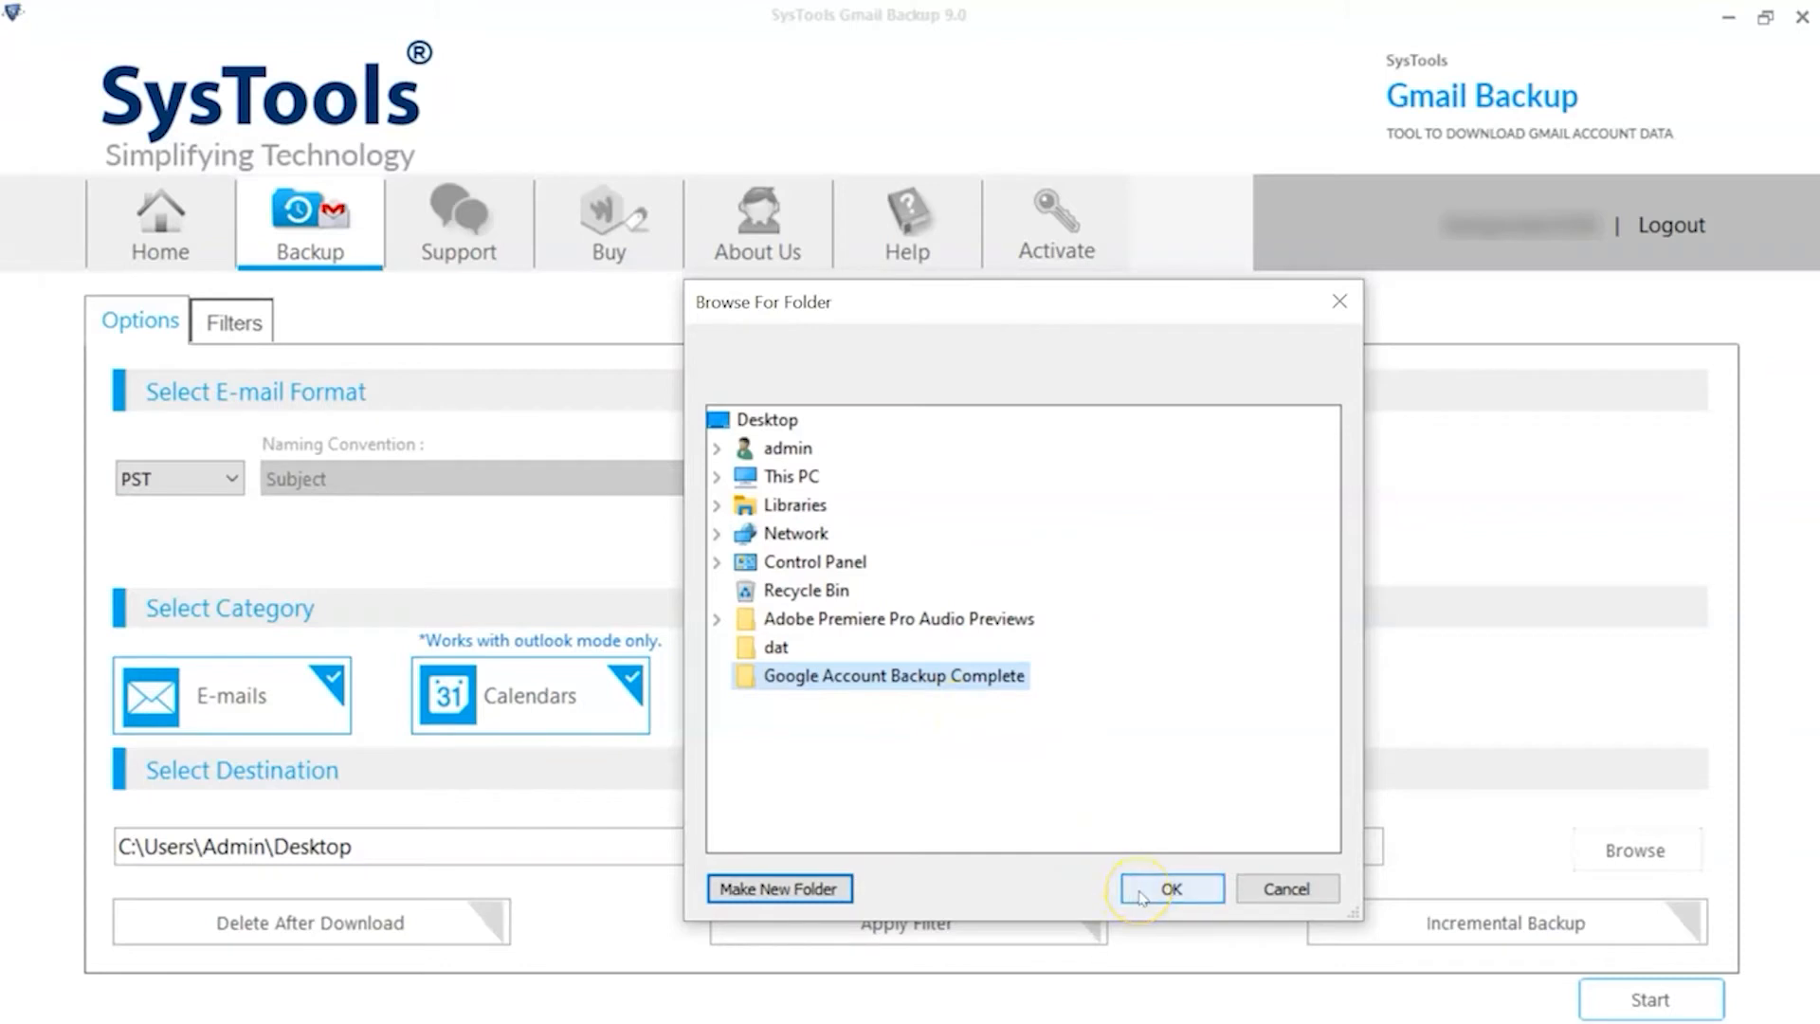
pyautogui.click(1173, 888)
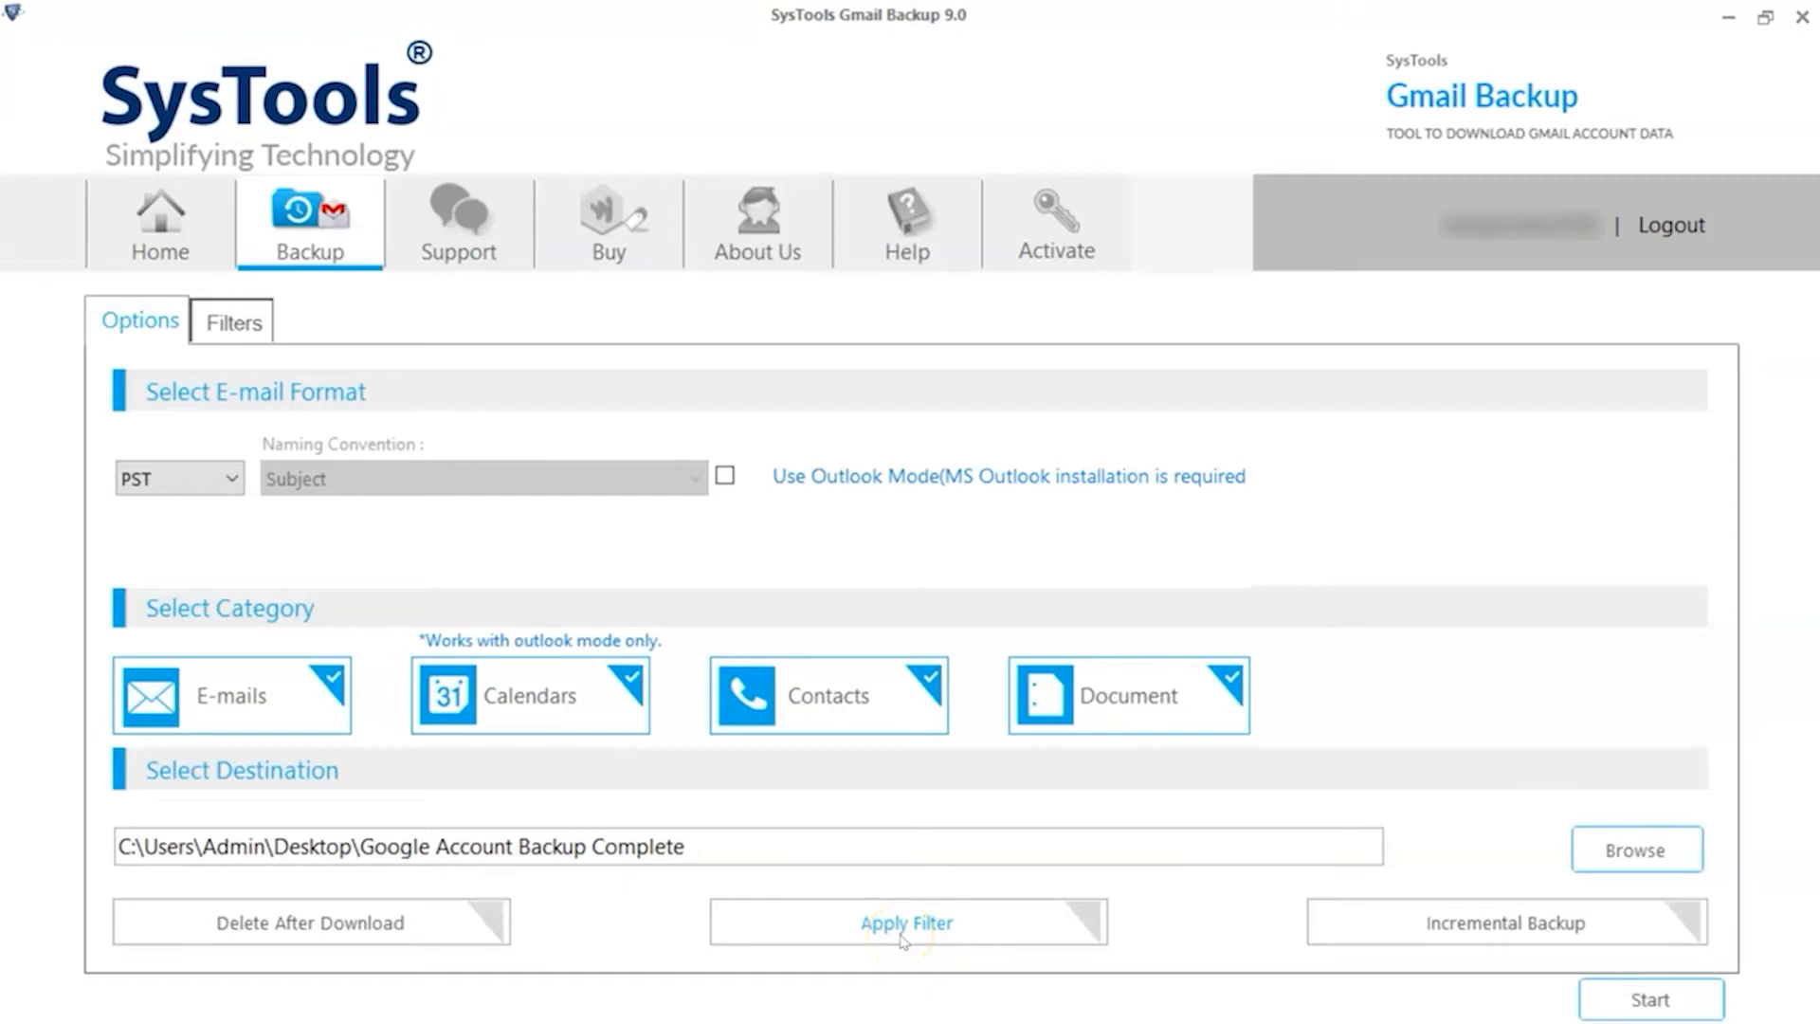
# - Untick Bin and Drafts under Select Folders and enable the Time Intervals email filter
pyautogui.click(234, 321)
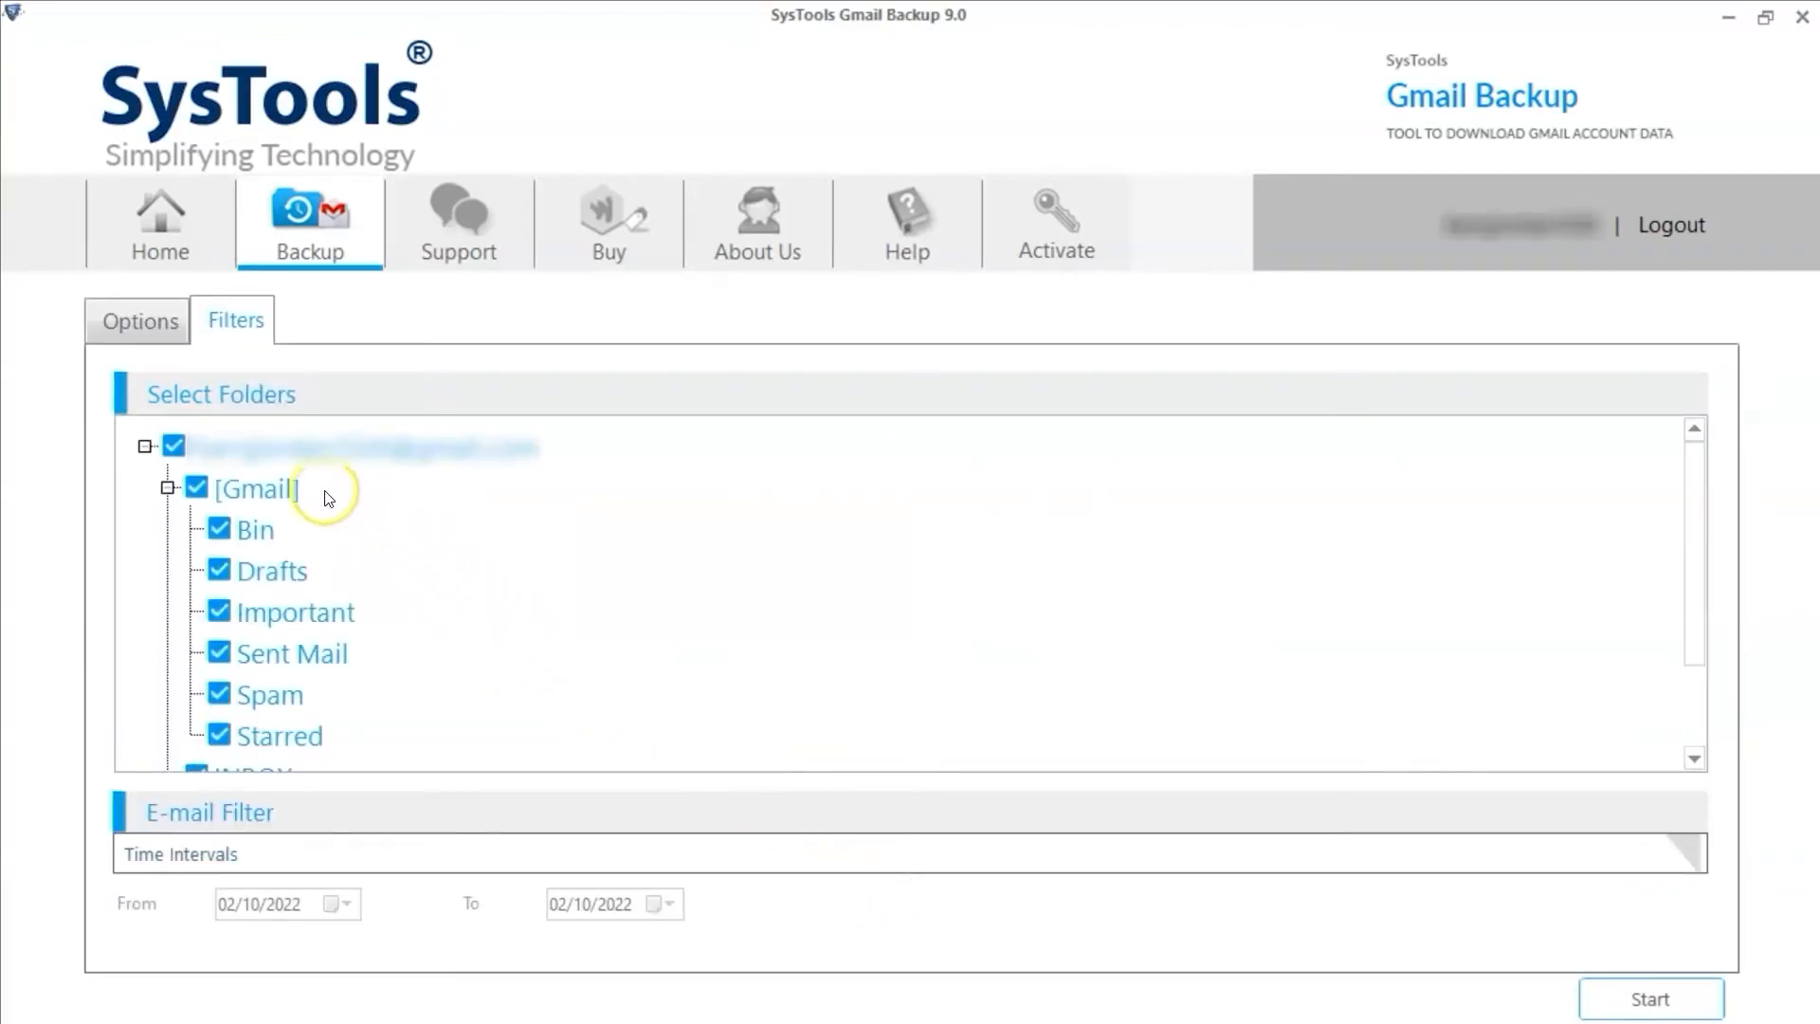
pyautogui.scroll(-3)
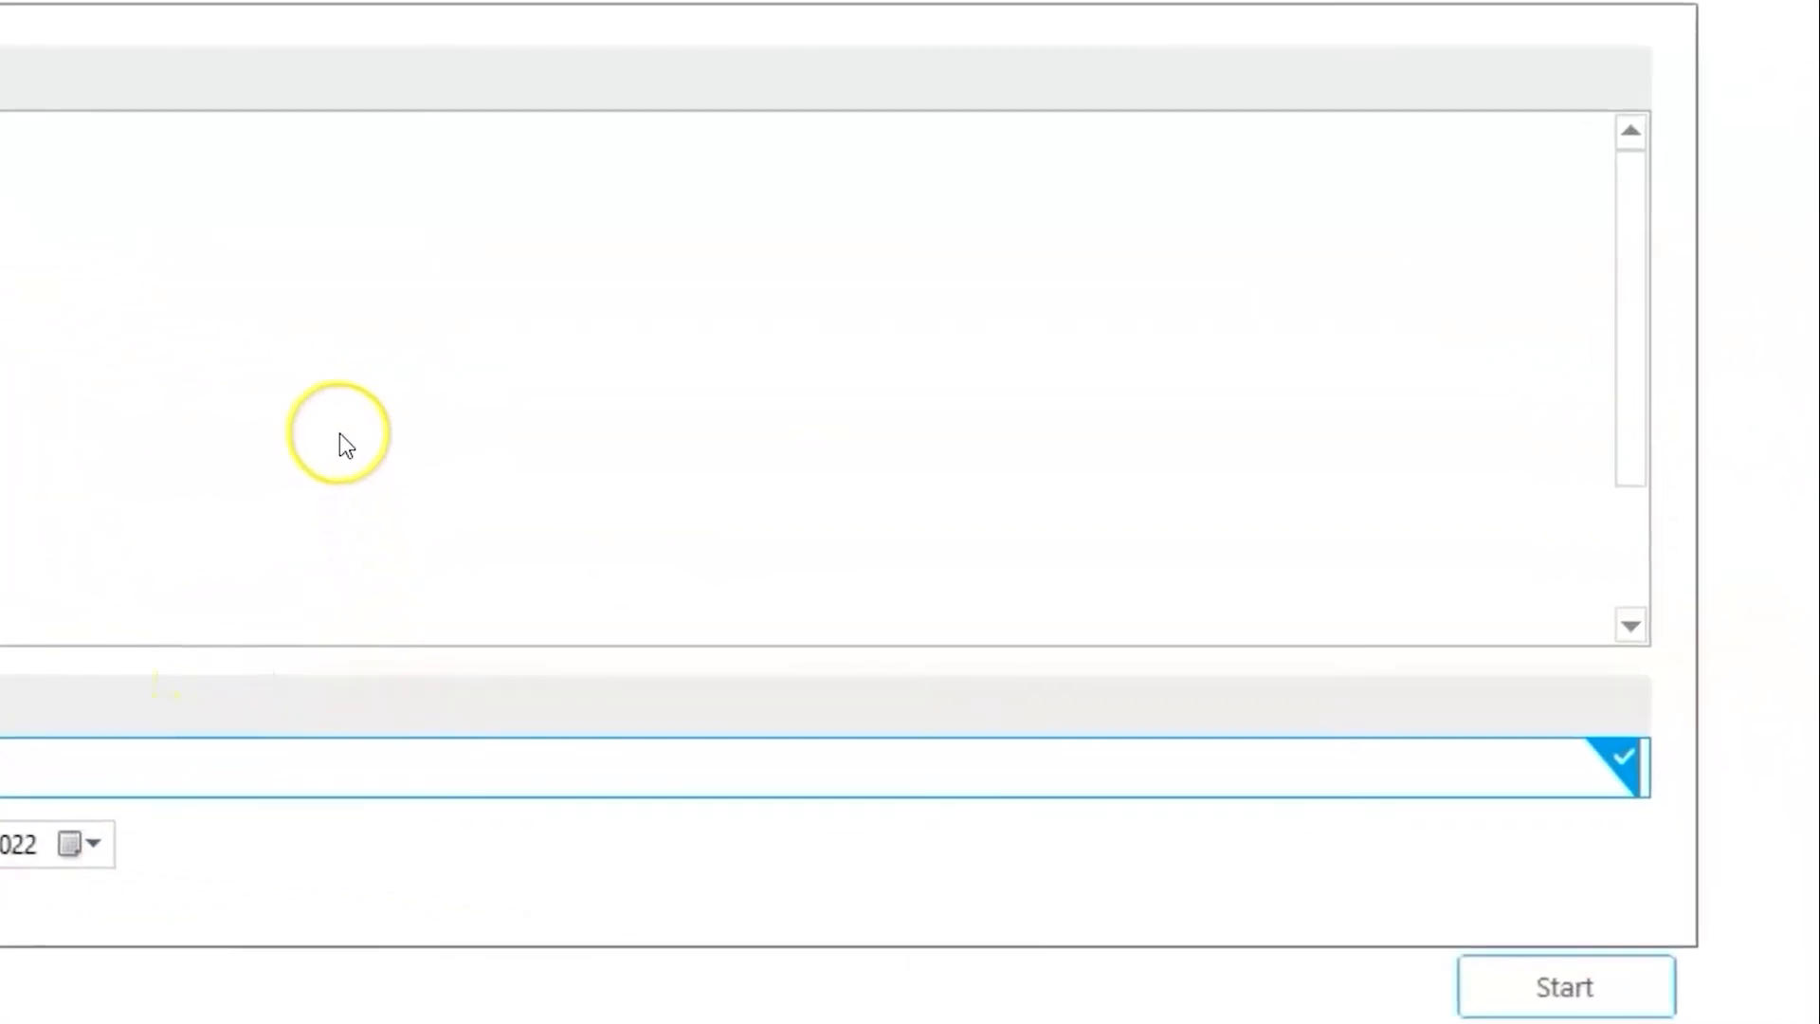
pyautogui.click(1564, 1012)
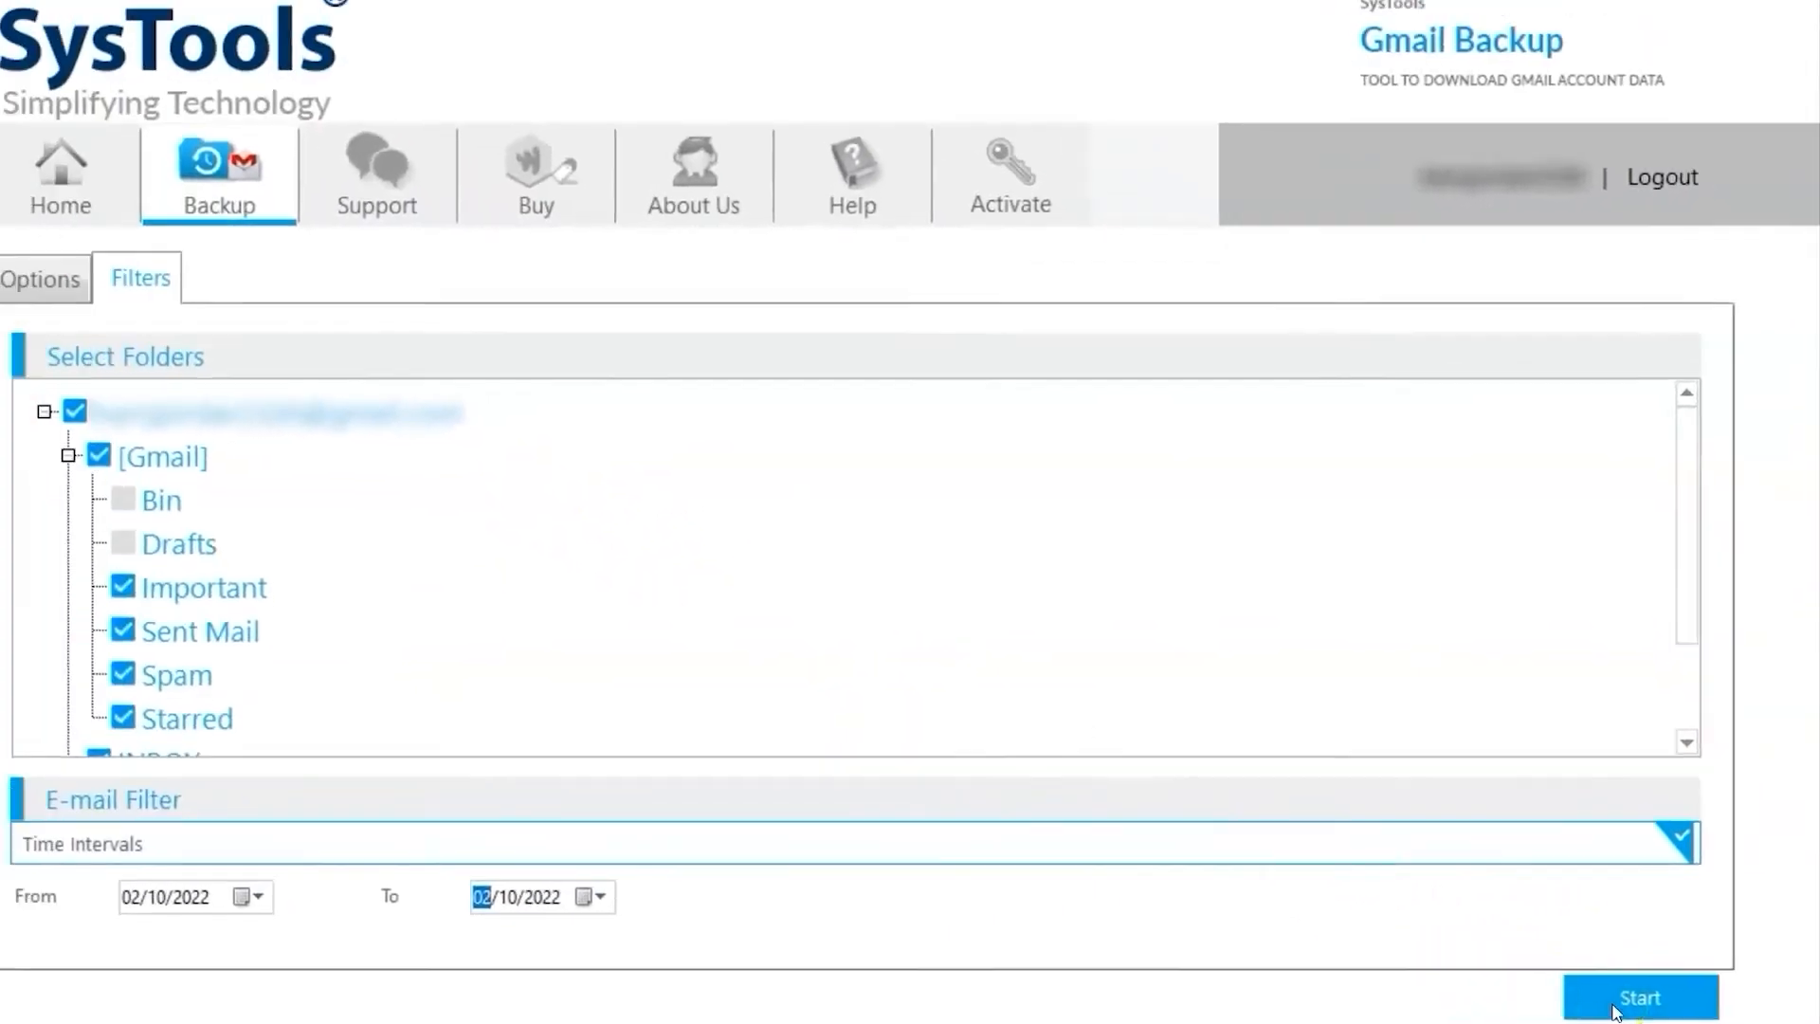
# - Run the backup, dismiss the completion message, and open the account's backup subfolder
pyautogui.click(1643, 1023)
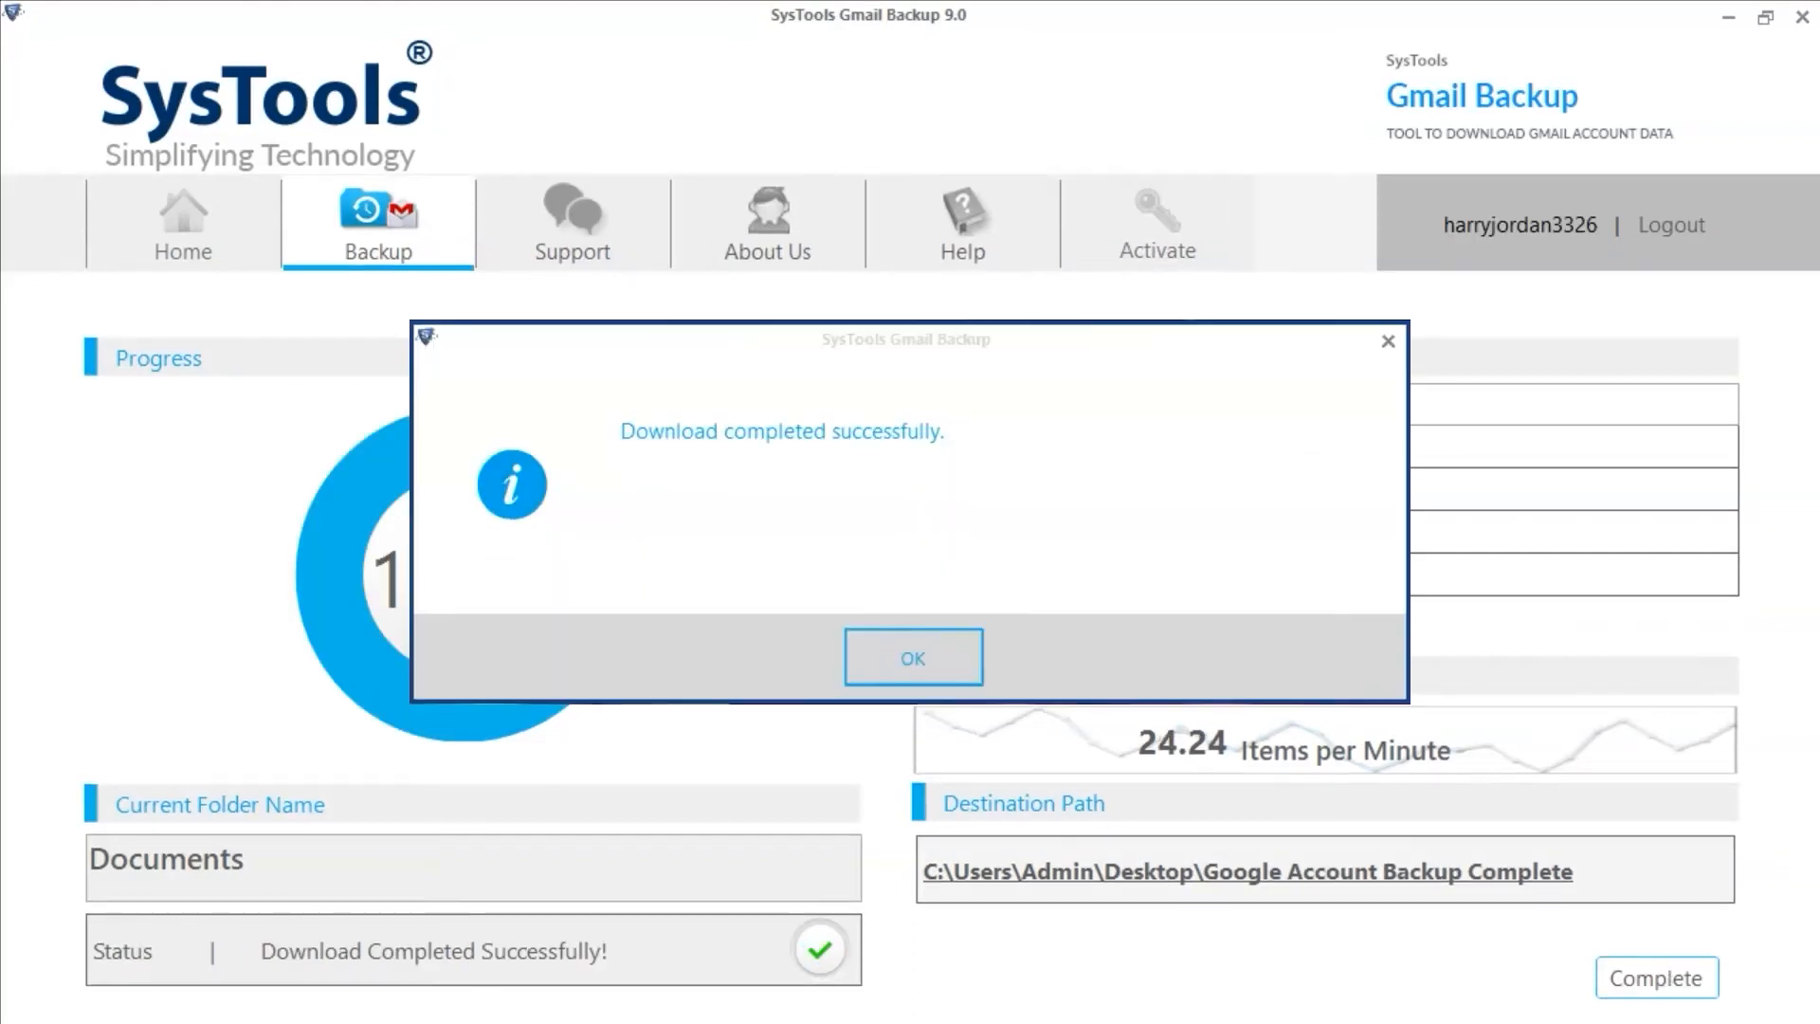
pyautogui.click(914, 657)
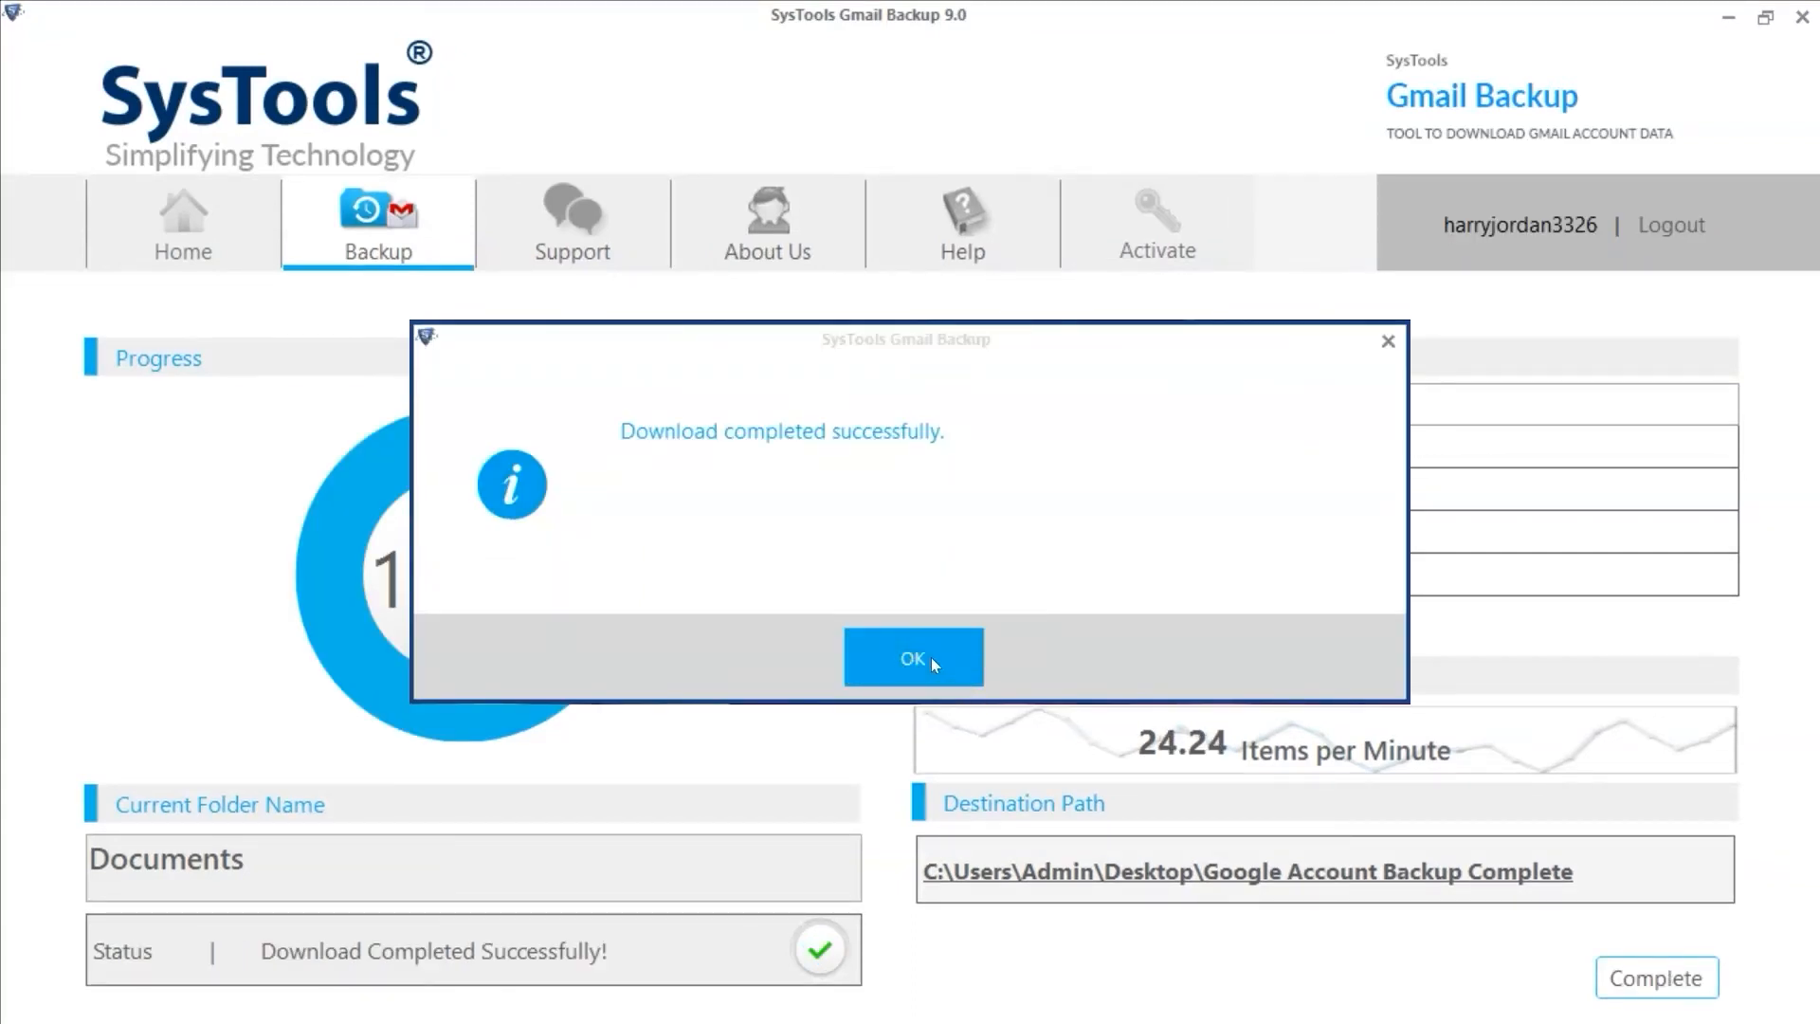
pyautogui.click(913, 657)
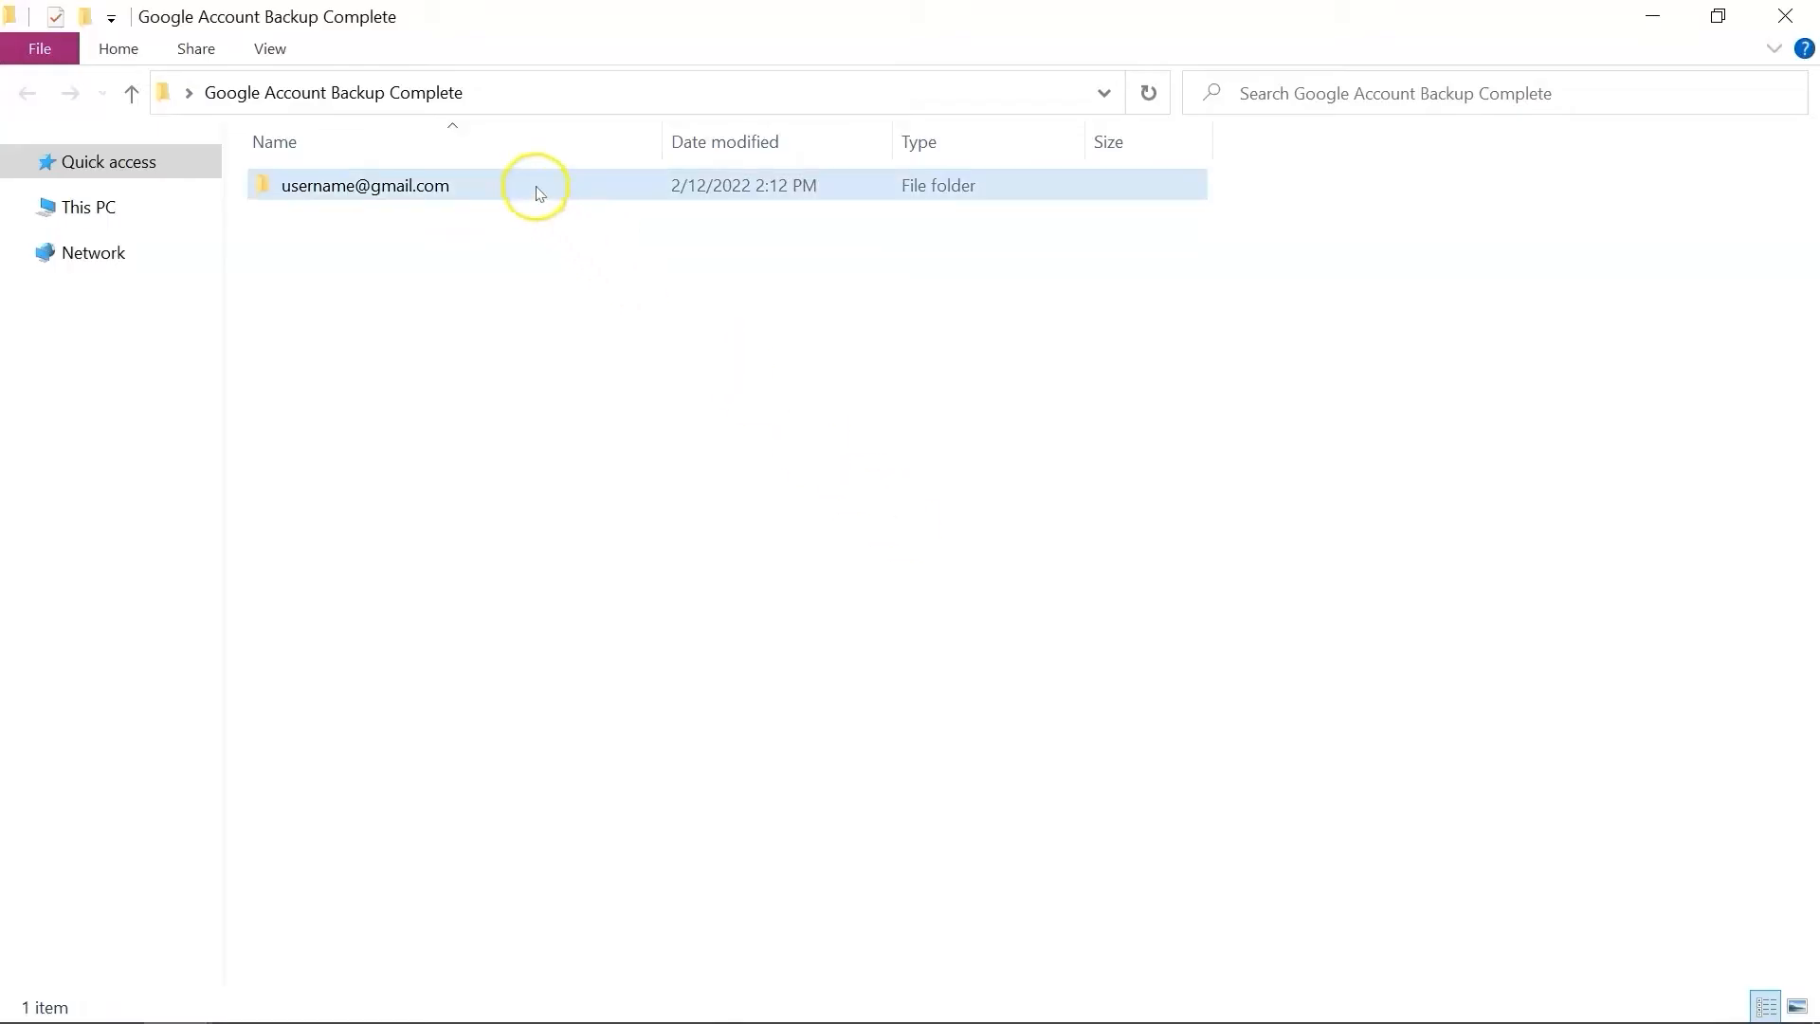
pyautogui.doubleClick(365, 186)
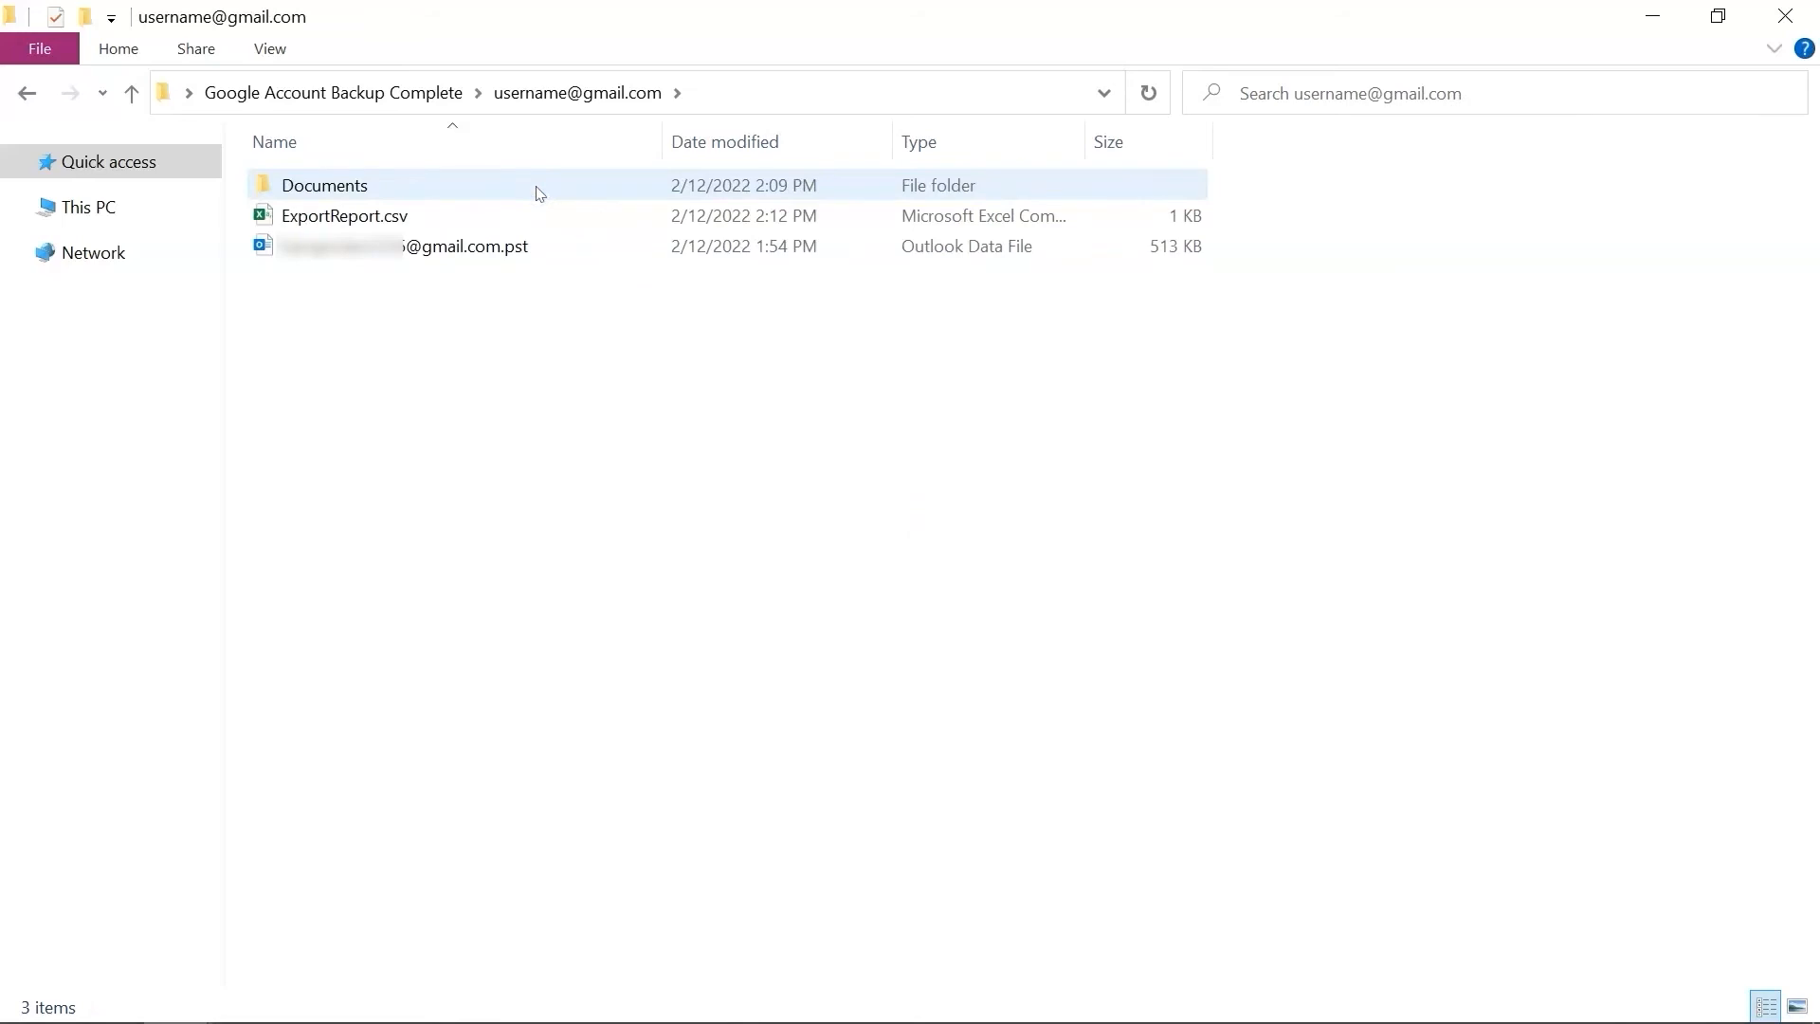